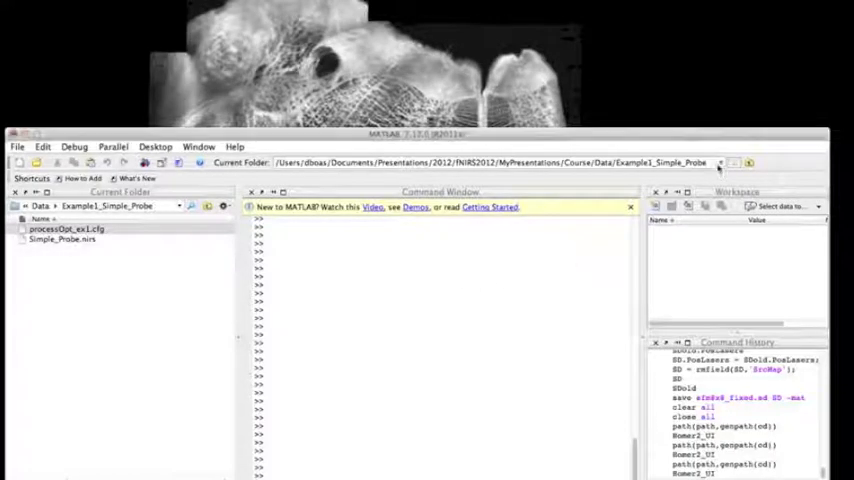
# Run Homer2_UI from the Example1_Simple_Probe folder in the MATLAB Command Window.
pyautogui.click(719, 162)
pyautogui.write('Homer2_UI')
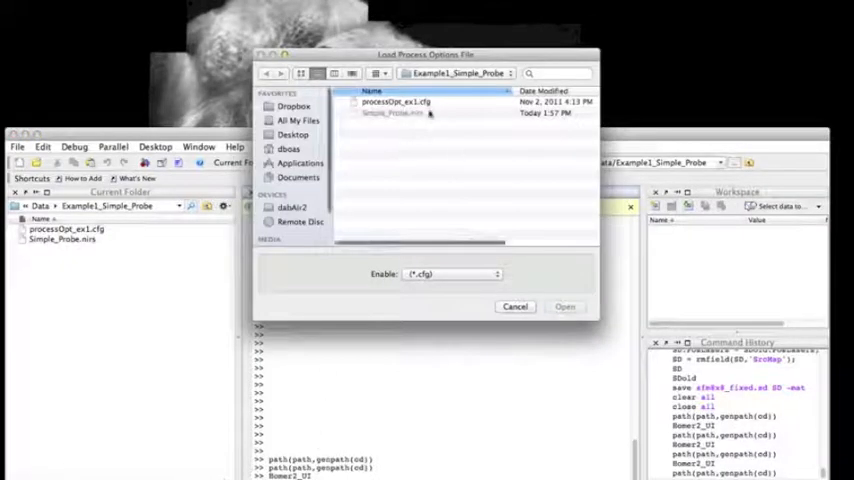
# Load processOpt_ex1.cfg as the processing options file.
pyautogui.click(395, 102)
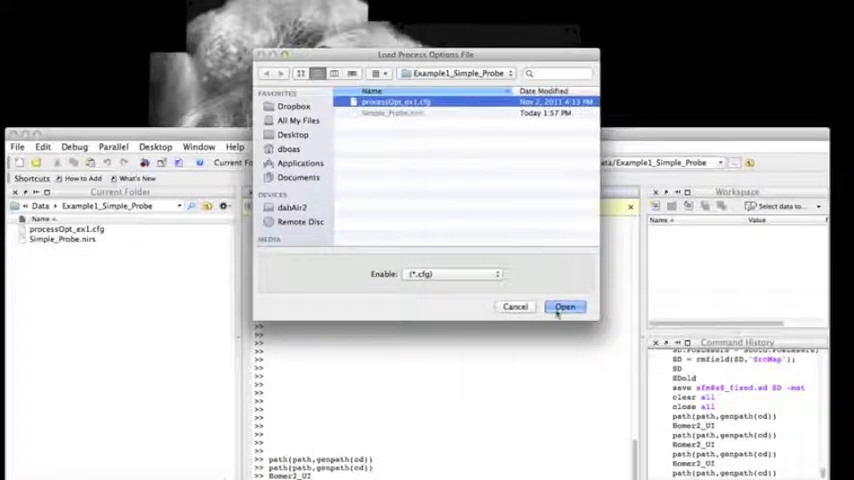
pyautogui.click(565, 306)
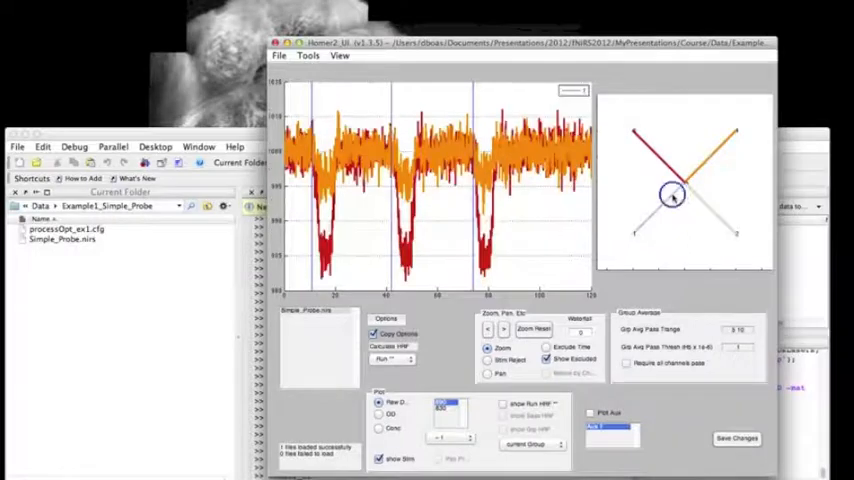
# Select channels on the Simple_Probe probe layout to plot their traces.
pyautogui.click(668, 193)
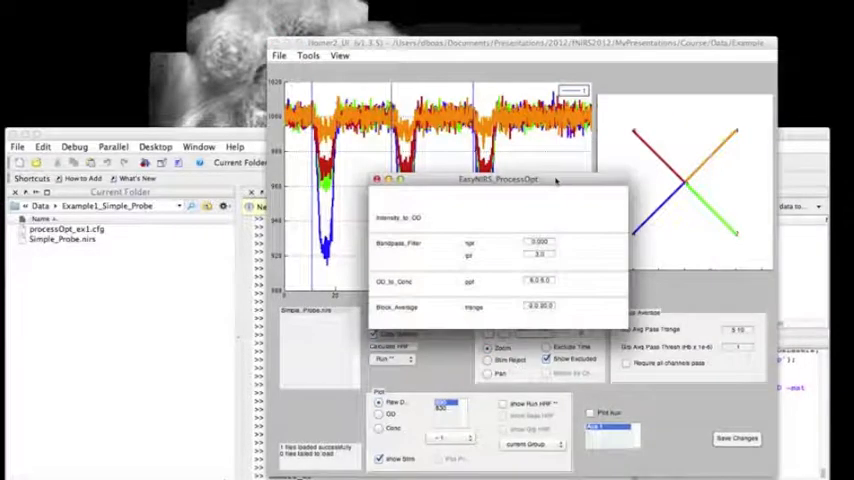
# Drag the EasyNIRS_ProcessOpt window left, clear of the Homer2_UI plots.
pyautogui.moveTo(497, 179); pyautogui.dragTo(140, 127)
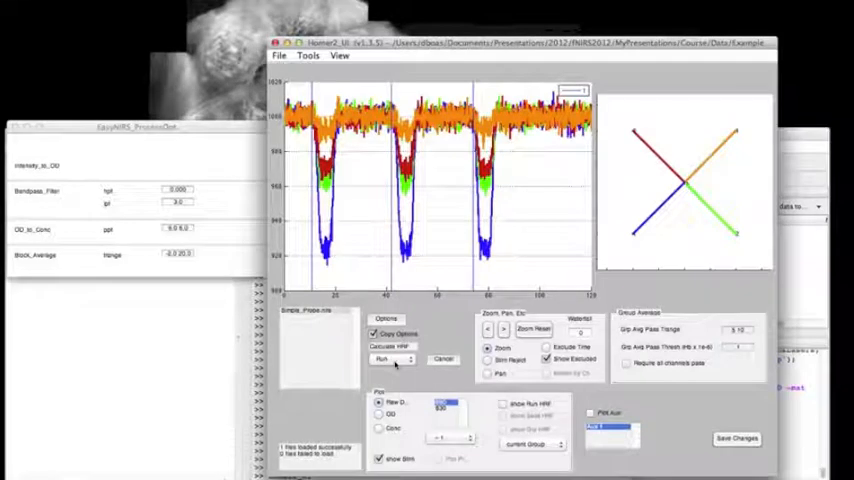
# Choose Run under Calculate HRF to compute block-averaged concentration HRFs.
pyautogui.click(383, 359)
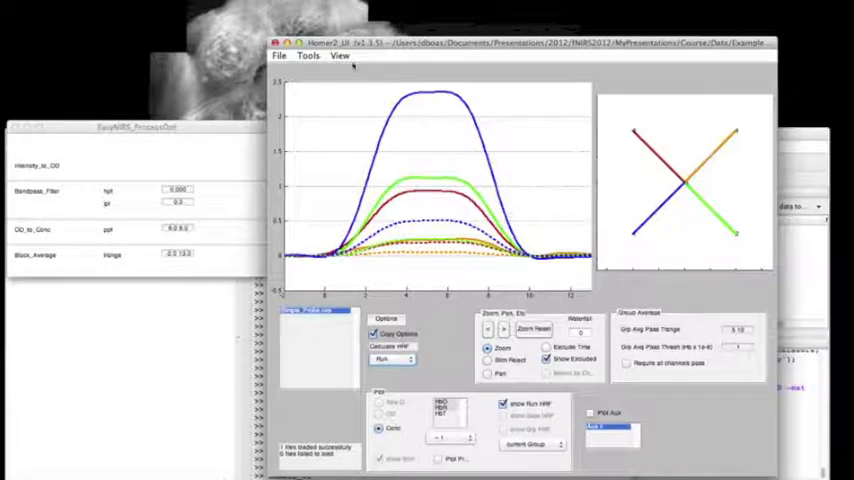
pyautogui.click(339, 56)
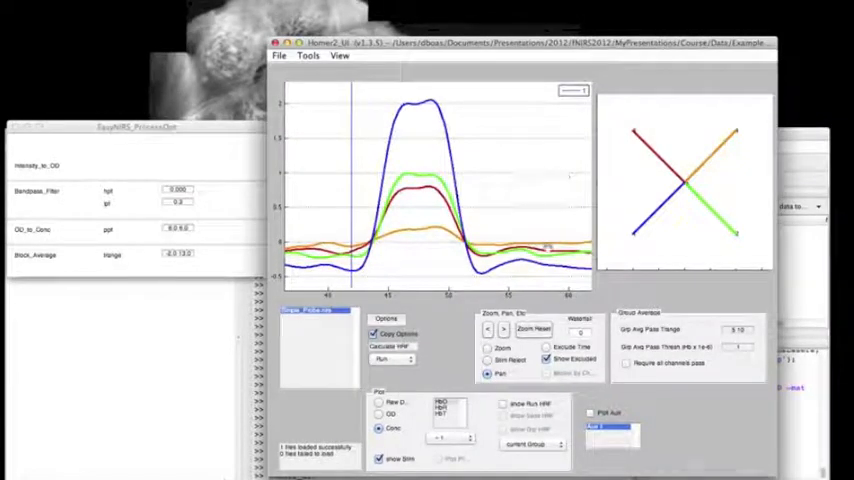
# Reset the zoom to show all three stimulus blocks in the time course.
pyautogui.click(533, 328)
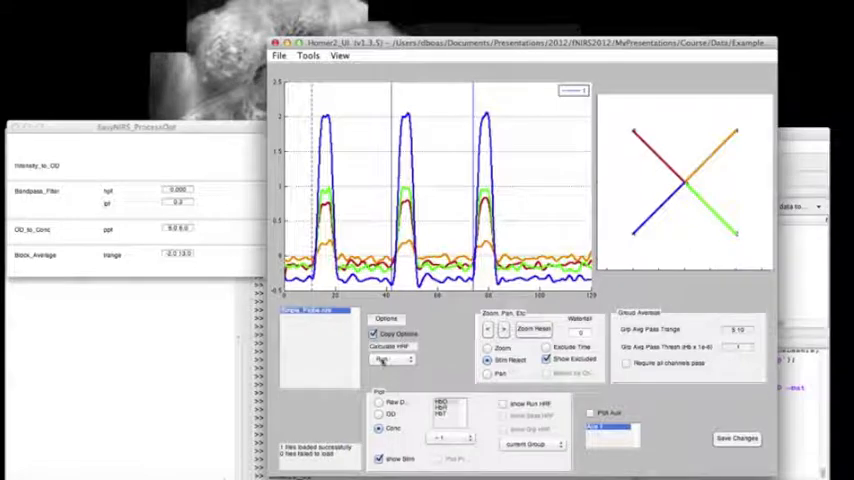
pyautogui.click(390, 359)
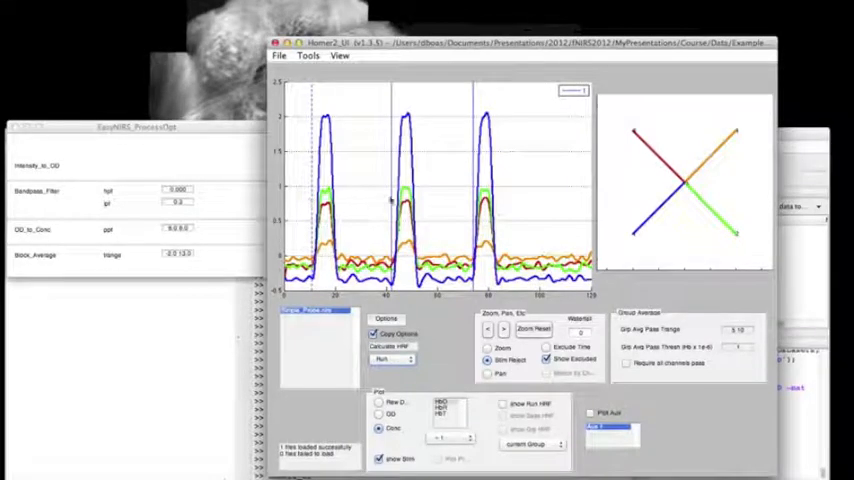
pyautogui.click(503, 404)
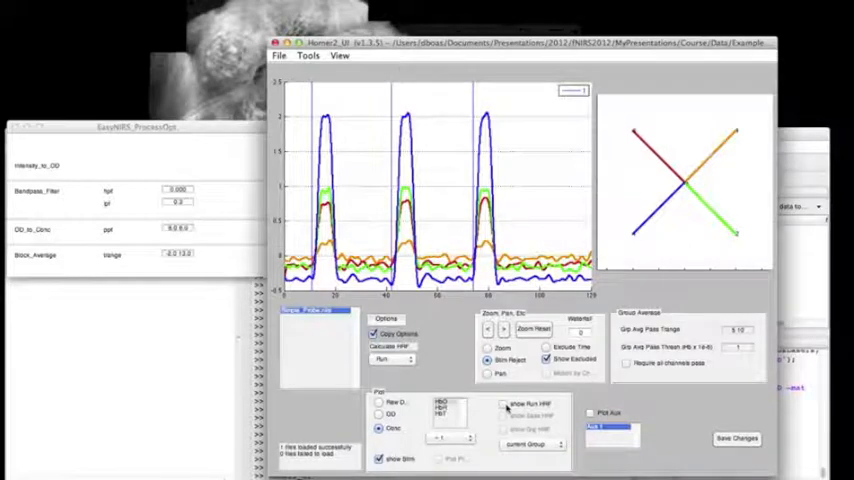
# Enable Show Run HRF and rerun Calculate HRF for smaller error bars.
pyautogui.click(502, 404)
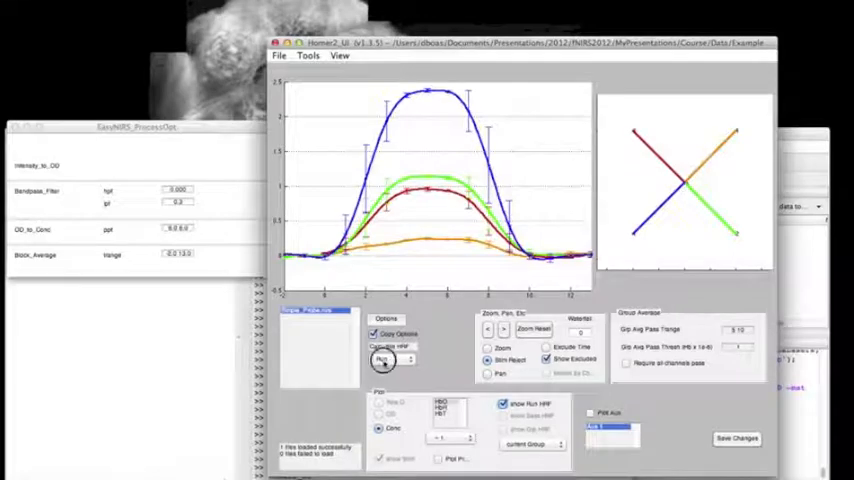
pyautogui.click(382, 360)
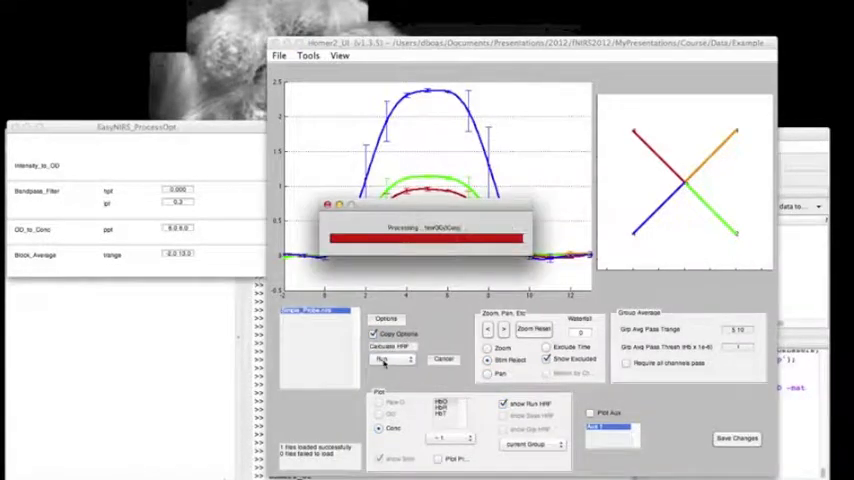
pyautogui.click(388, 359)
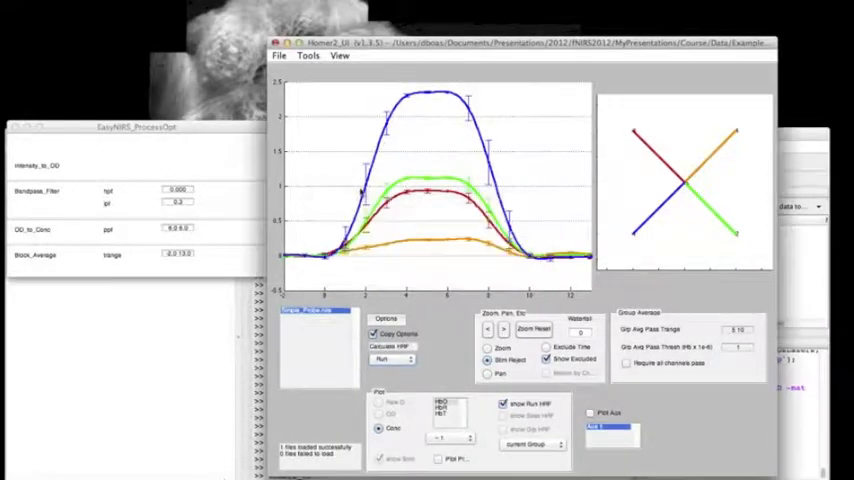